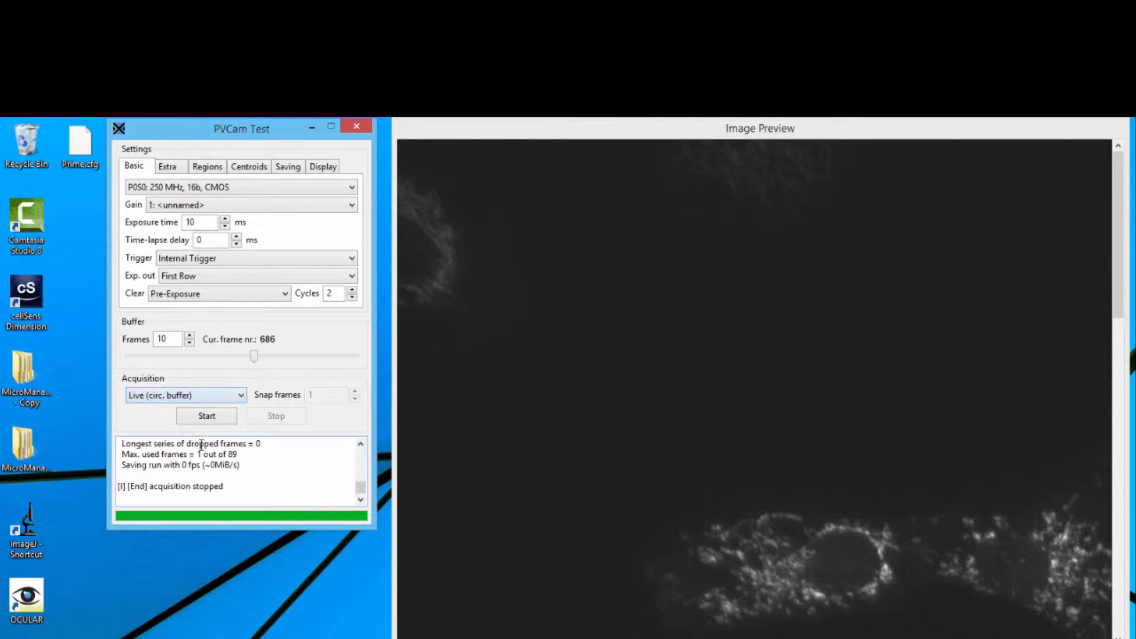
Set the exposure time to 30 ms and start live circular-buffer acquisition showing cells
triple_click(198, 222)
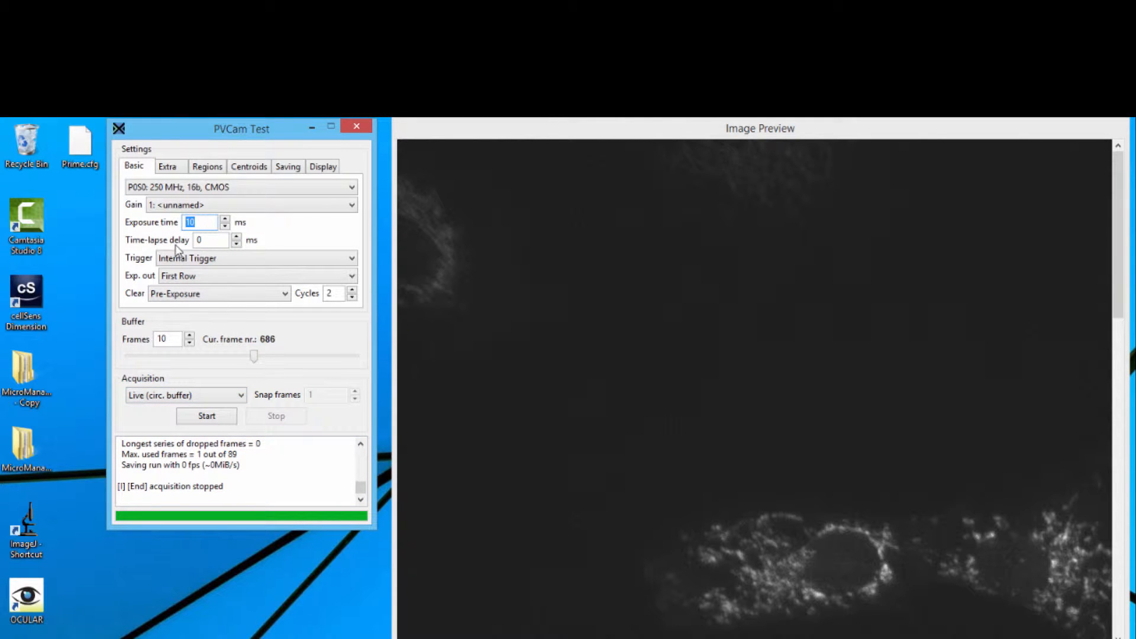
type("30")
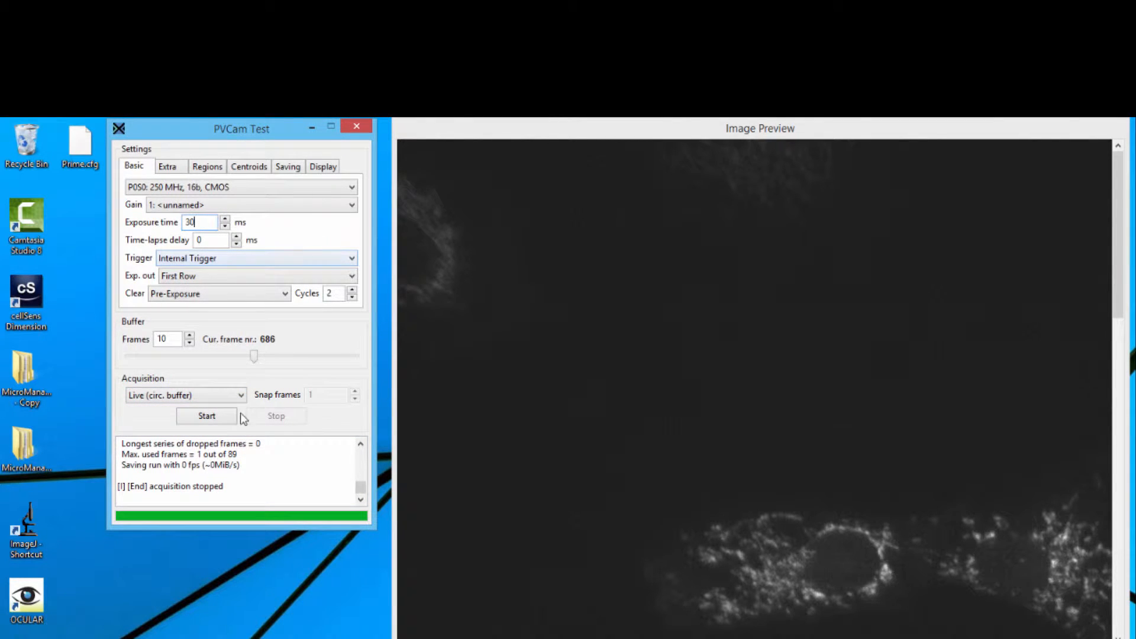
left_click(206, 416)
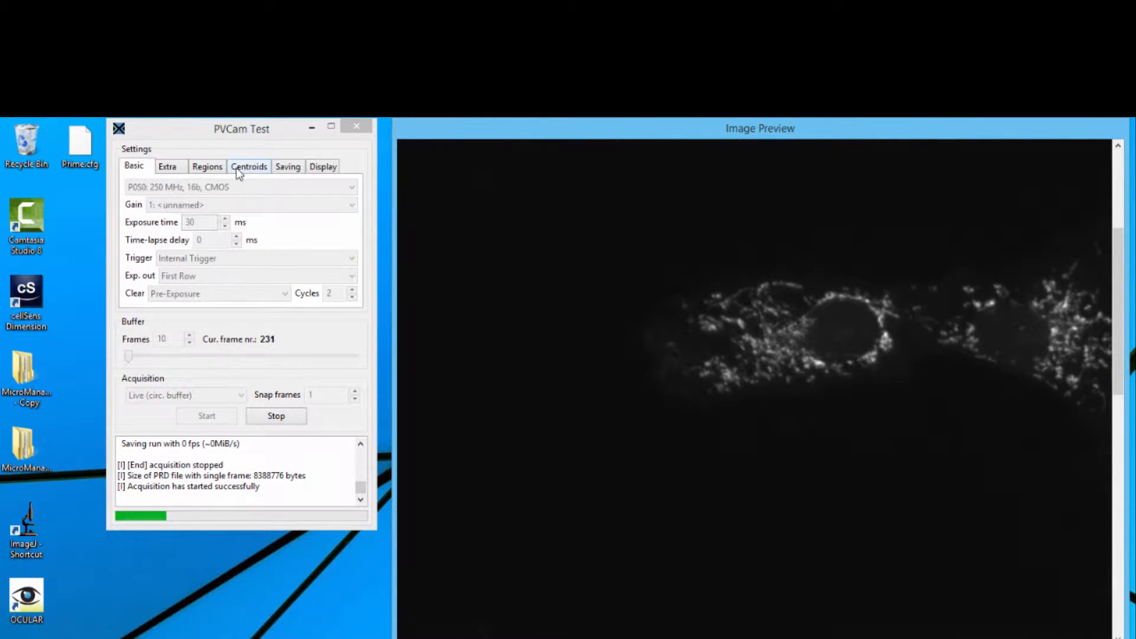
Stop acquisition and enable centroid detection with count 300 and radius 7
left_click(249, 166)
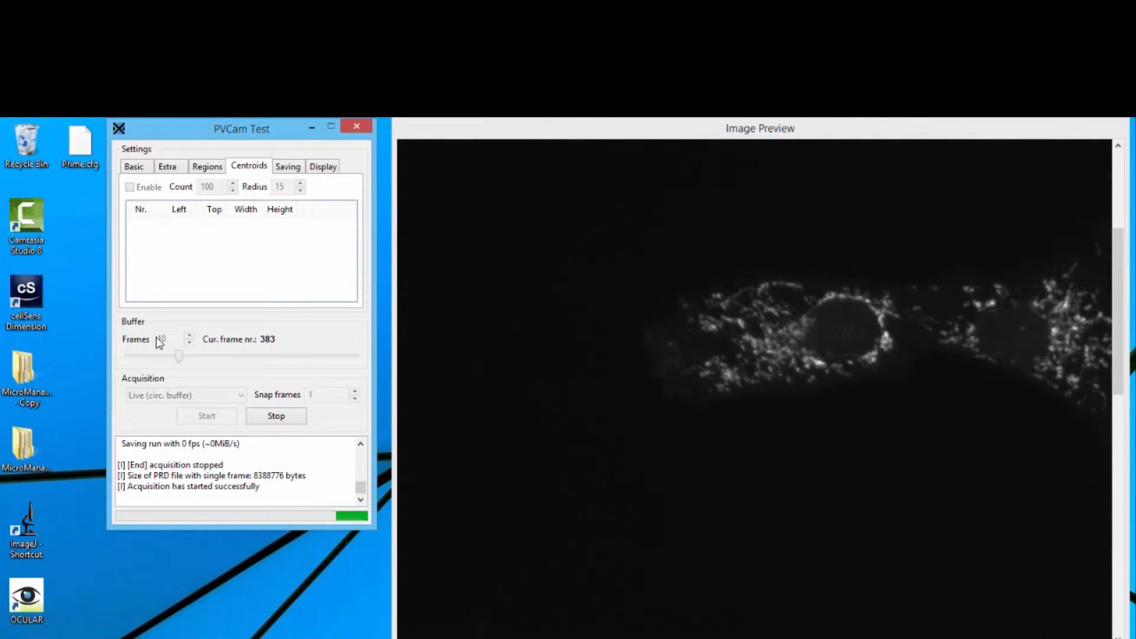
left_click(276, 415)
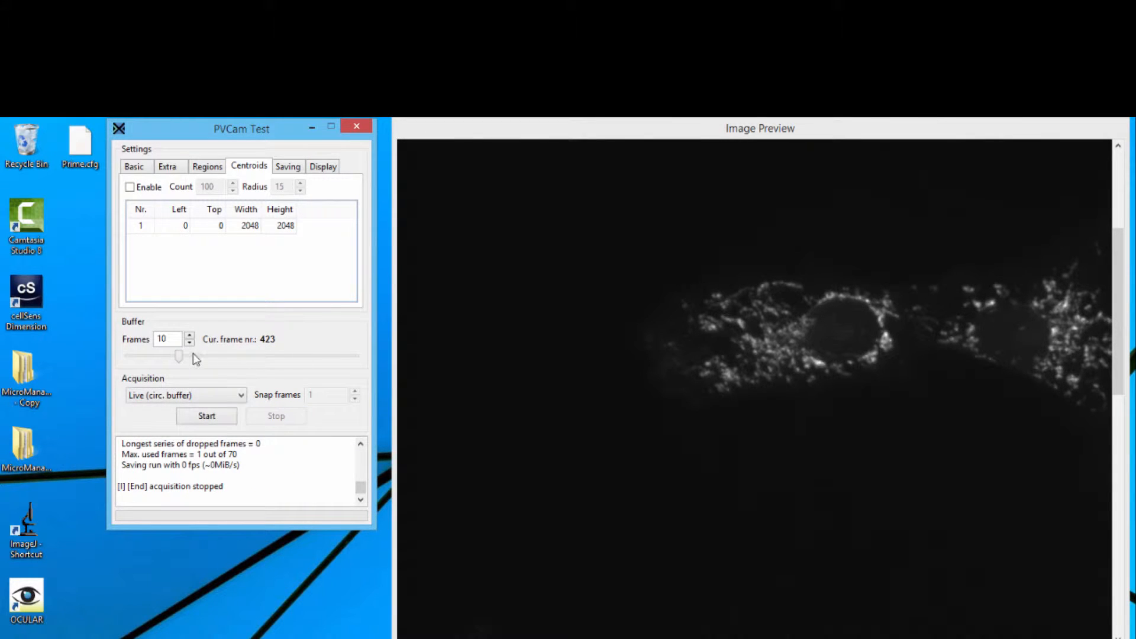
left_click(131, 186)
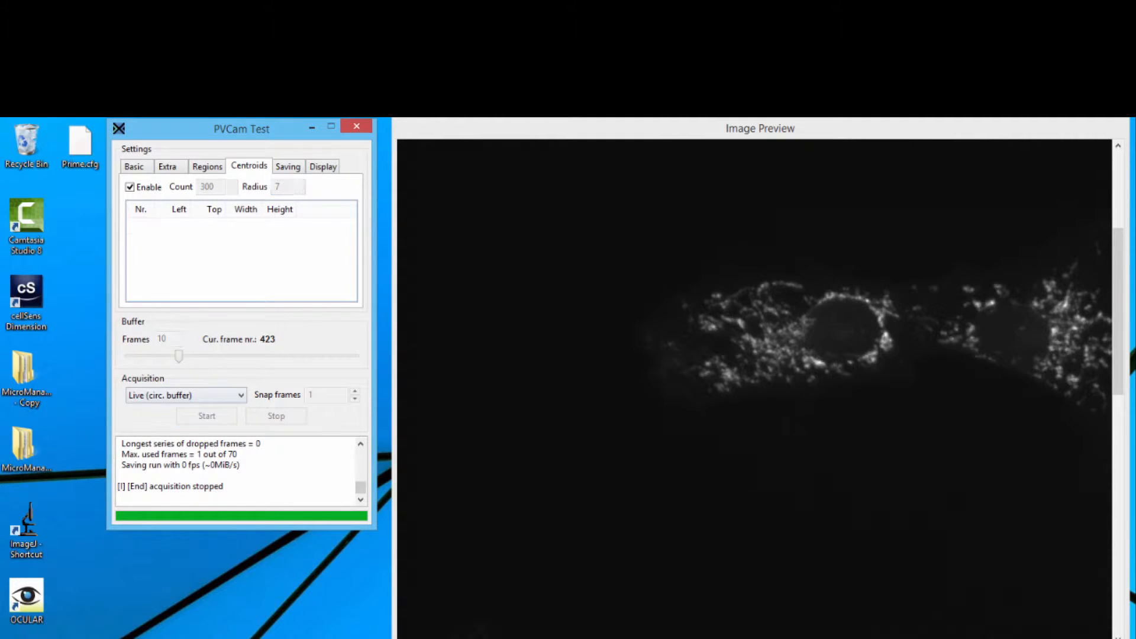
Run the centroid preview with black fill outside the centroids, then move to Regions
left_click(206, 416)
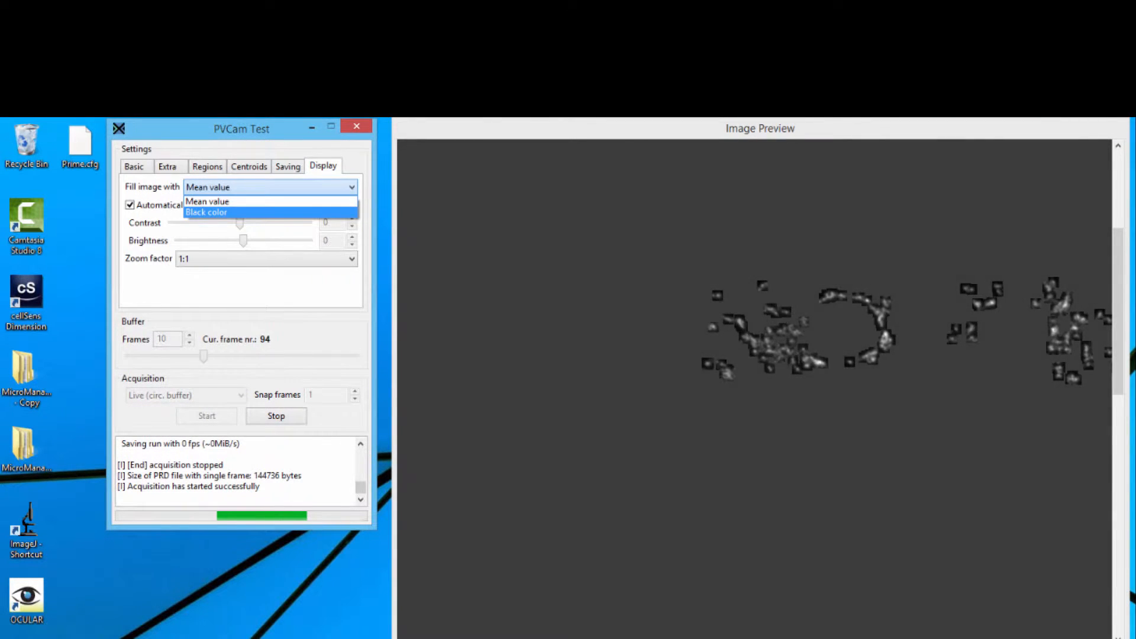
left_click(248, 166)
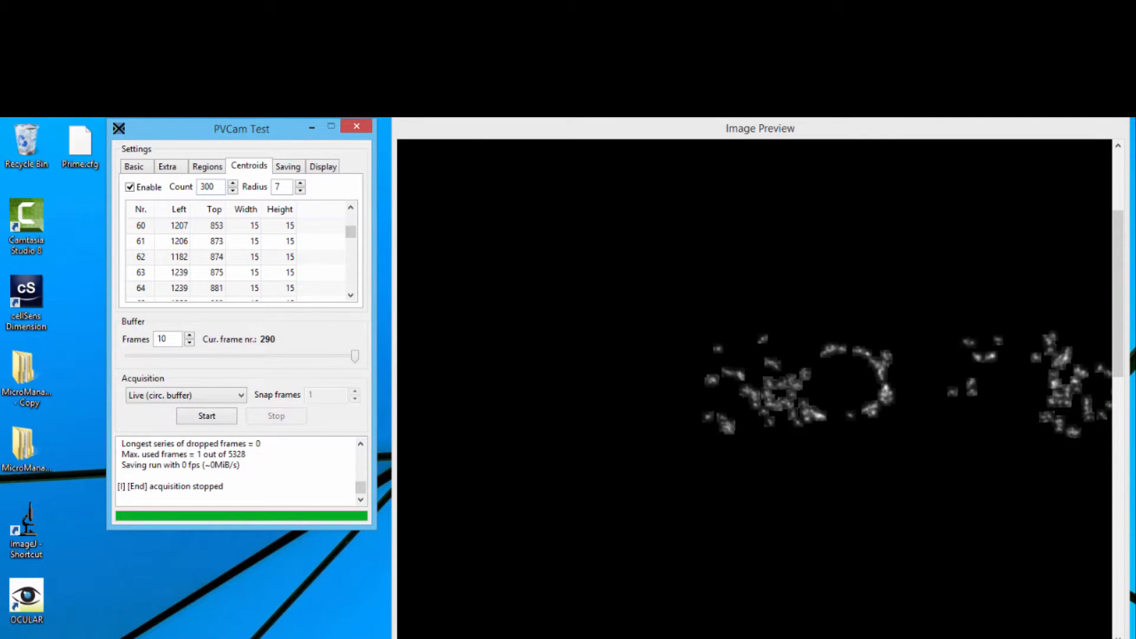
left_click(207, 166)
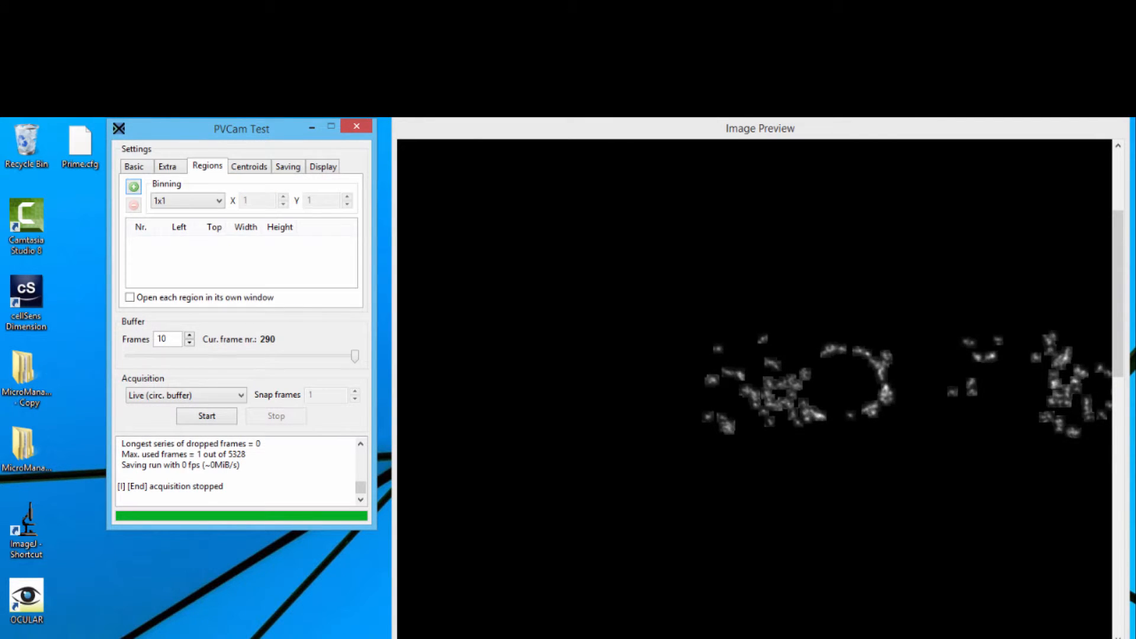
Draw three ROIs on the live preview so they appear in the Regions table with coordinates
left_click(206, 415)
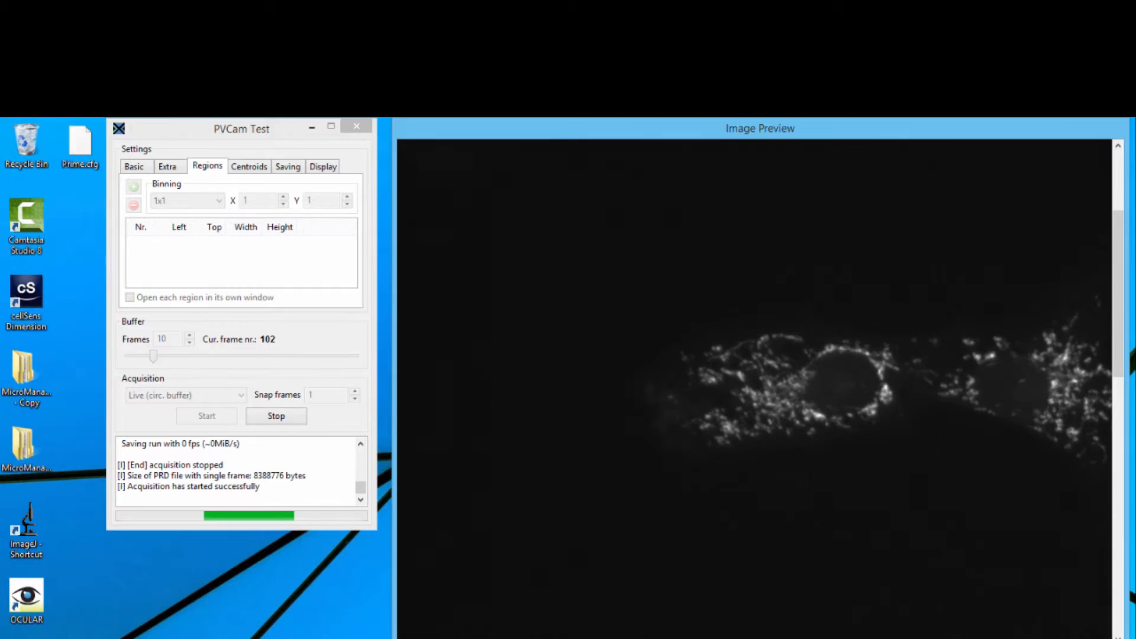
left_click(276, 416)
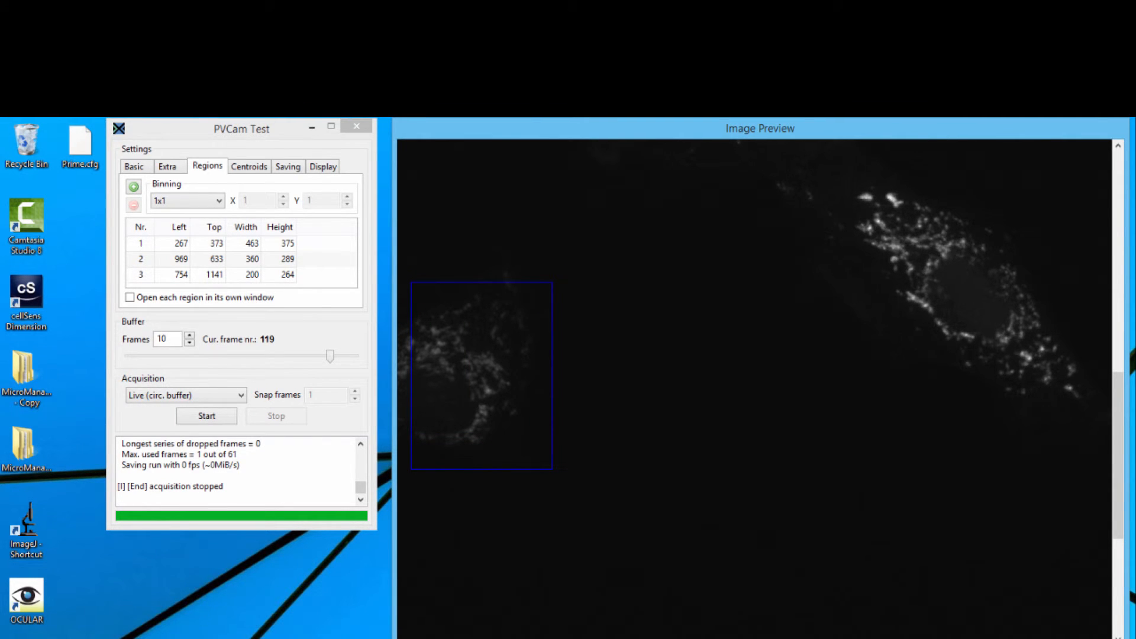
Open each of the three regions in its own preview window, then return to Basic settings
left_click(206, 416)
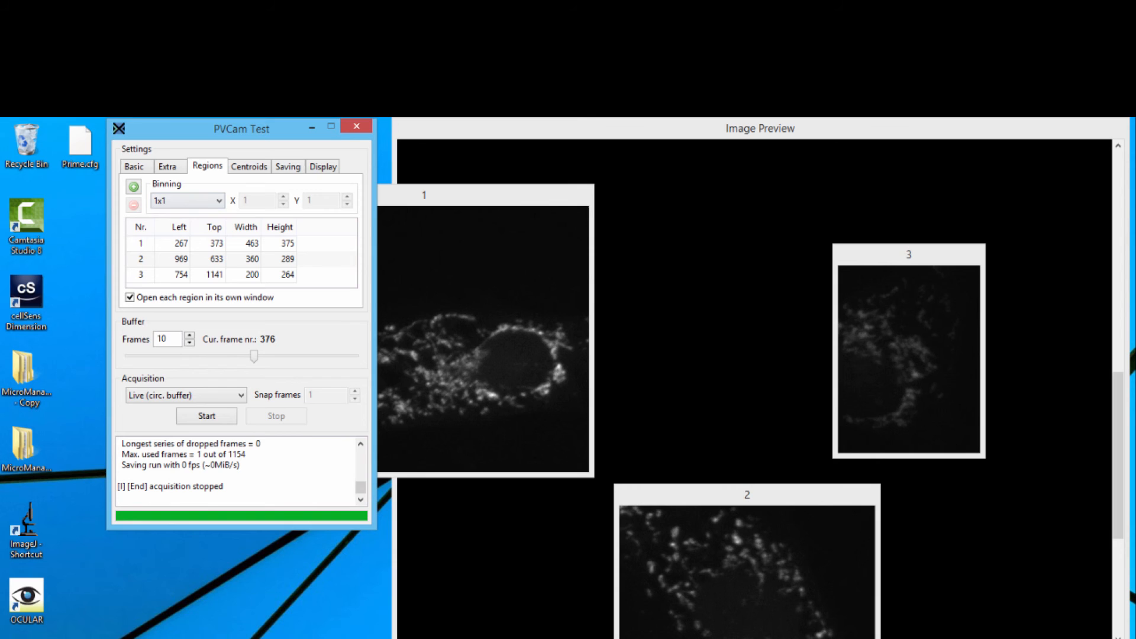
left_click(135, 166)
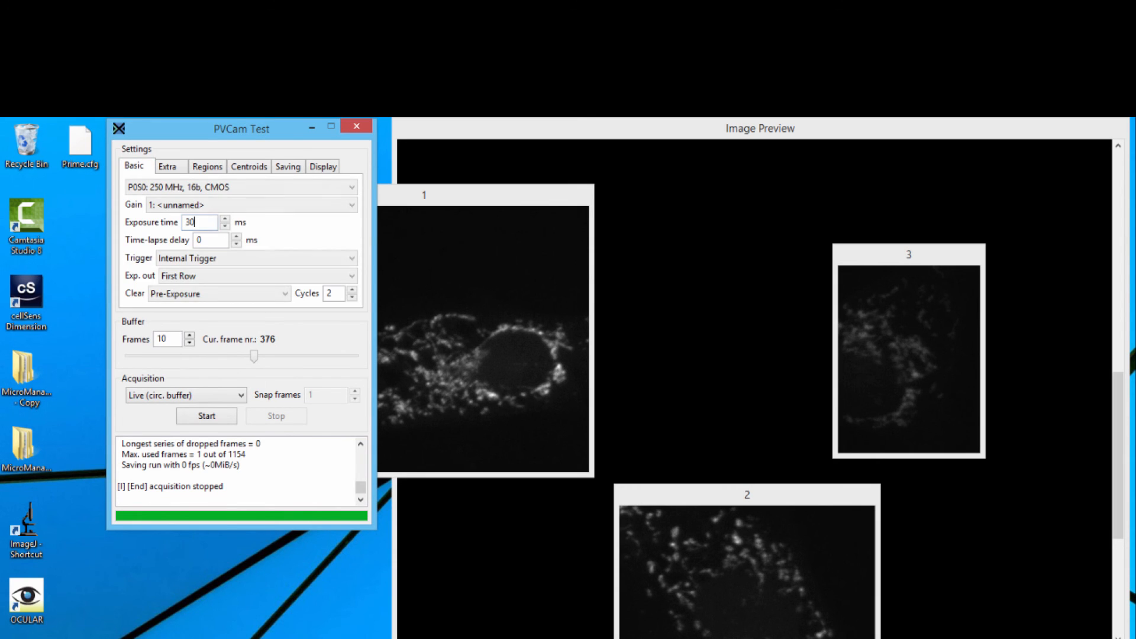